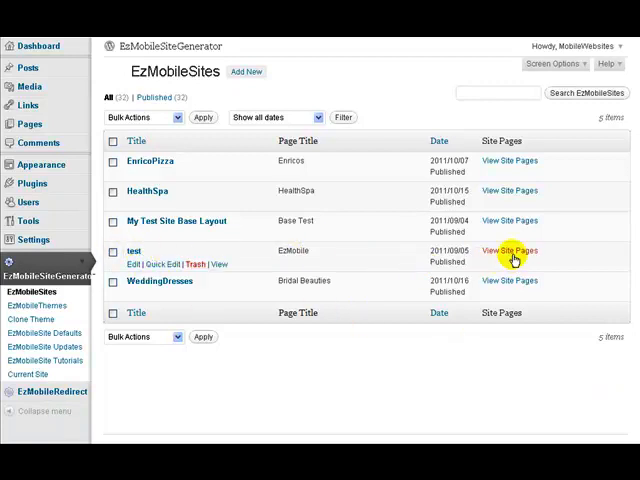
Open Test-ContactUs from the test site's page list and select its ezmbcontact shortcode line
left_click(512, 252)
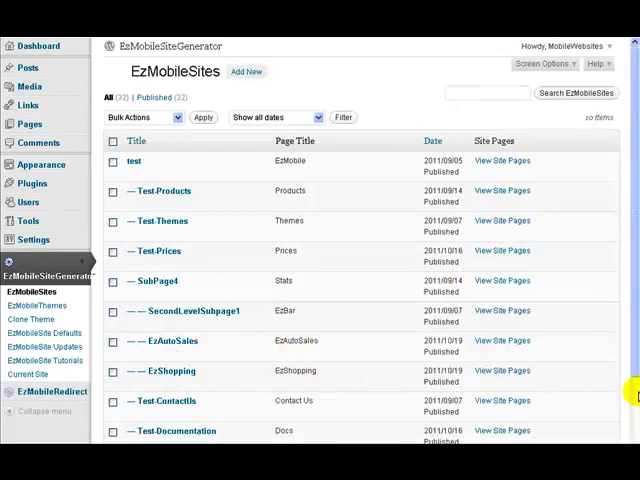
scroll("down", 3)
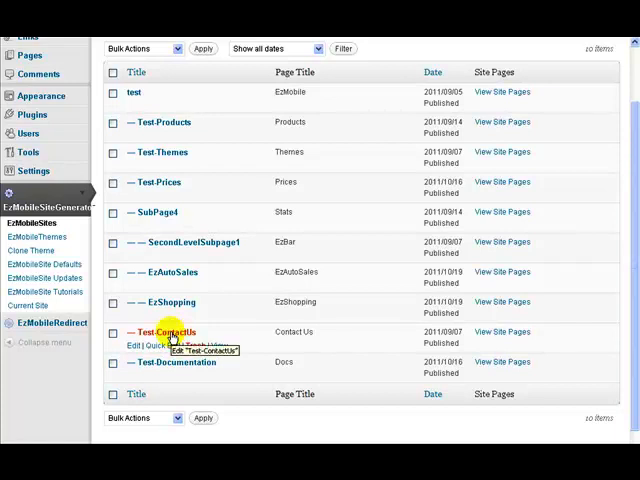
left_click(168, 332)
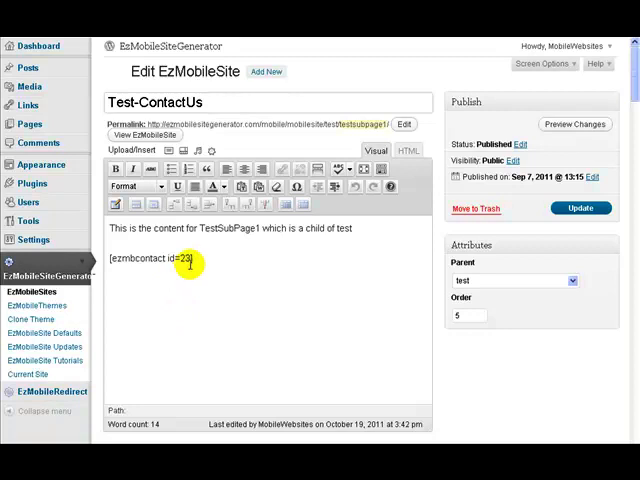
triple_click(150, 256)
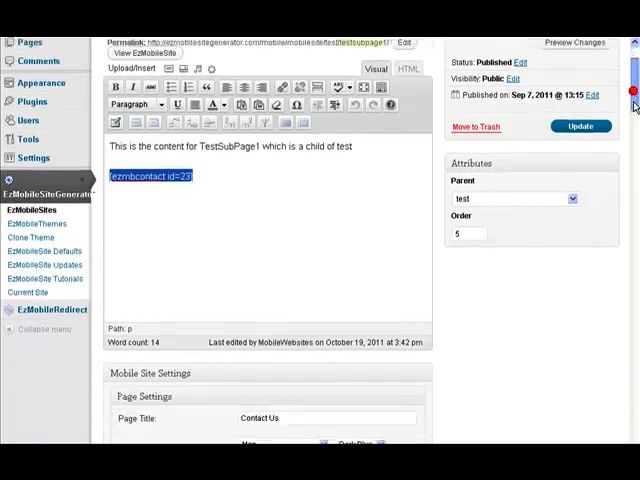
scroll("down", 3)
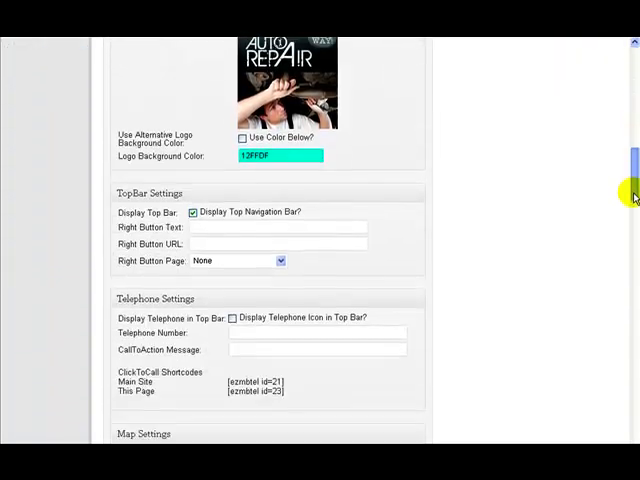
scroll("down", 3)
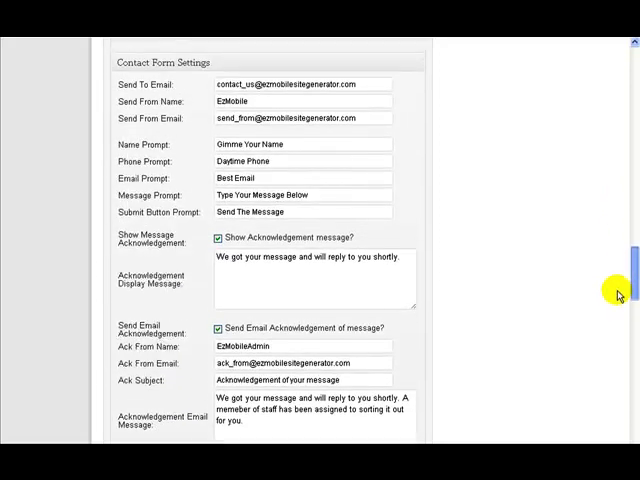
scroll("down", 3)
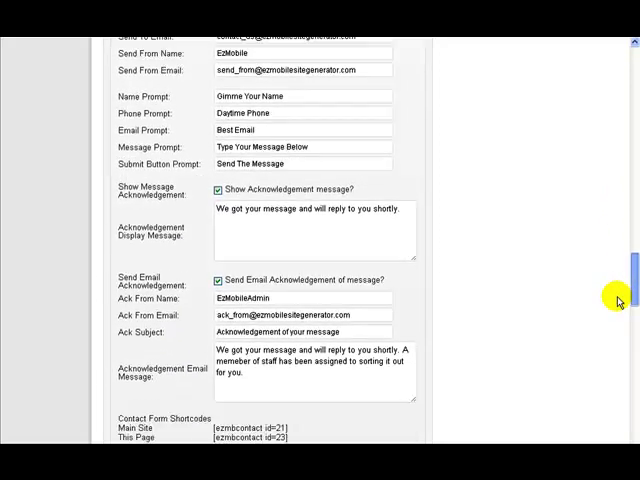
scroll("down", 3)
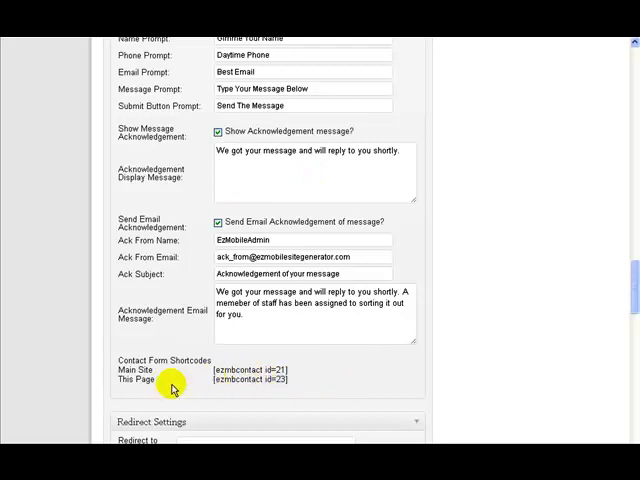
double_click(128, 380)
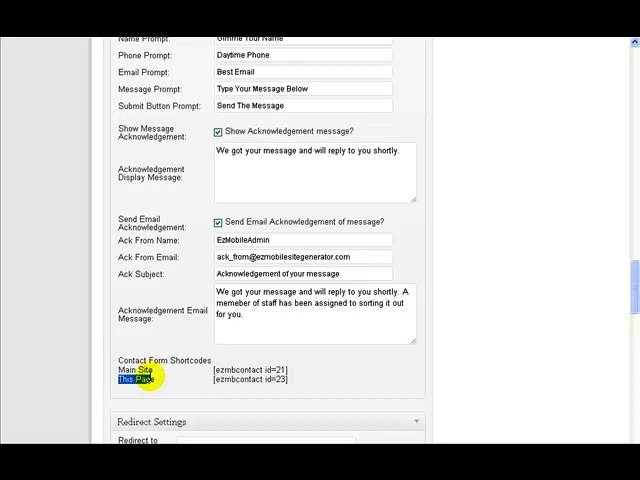
mouse_move(632, 300)
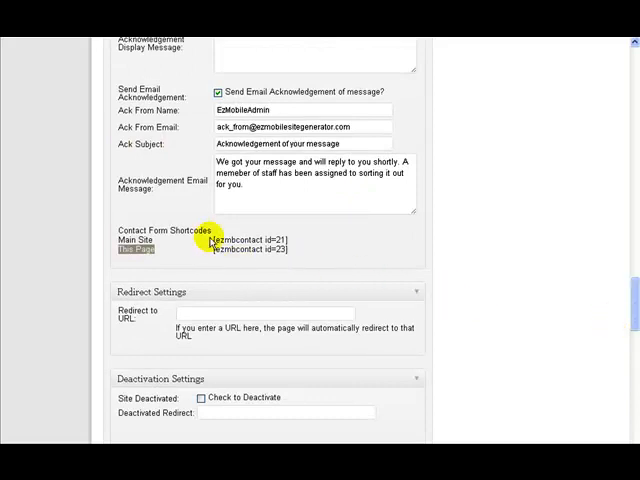
double_click(256, 240)
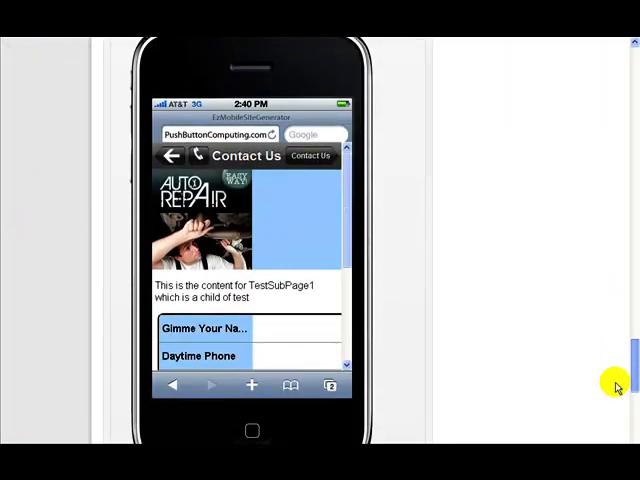
Scroll the phone preview down to the full contact form and Send The Message button
scroll("down", 3)
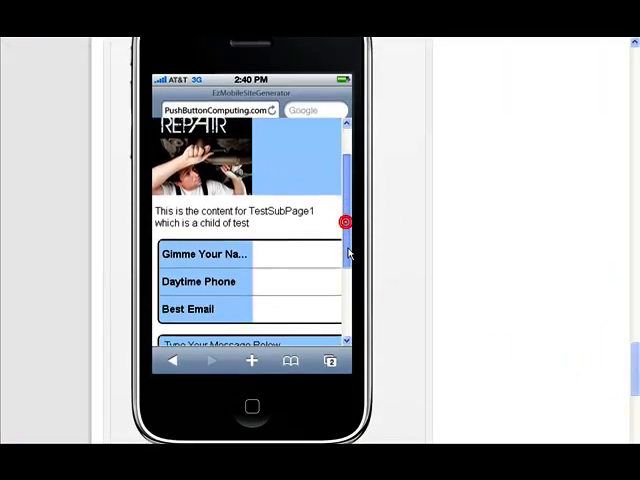
scroll("down", 3)
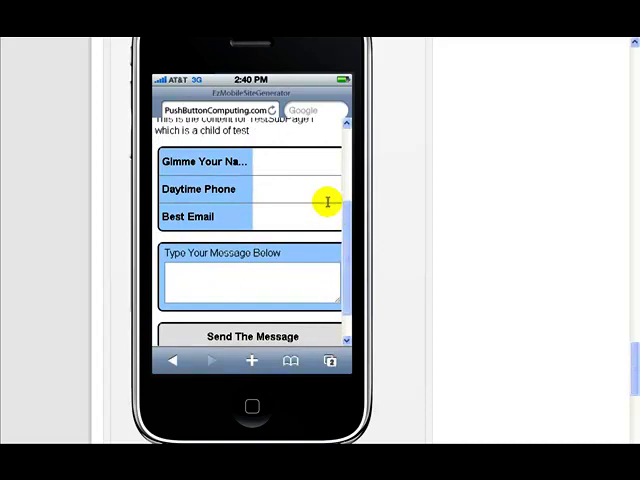
mouse_move(348, 218)
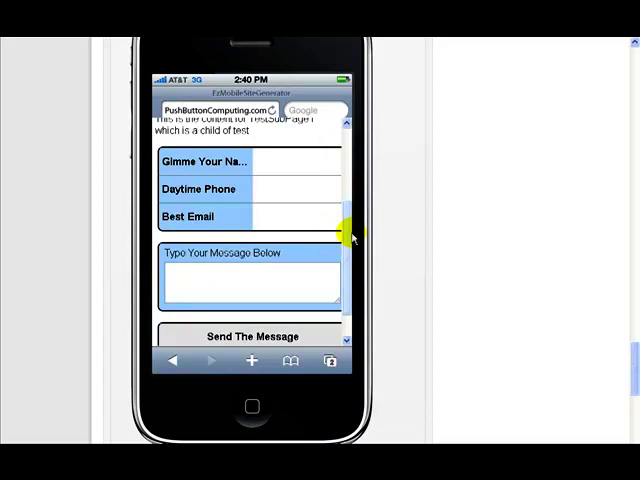
scroll("down", 3)
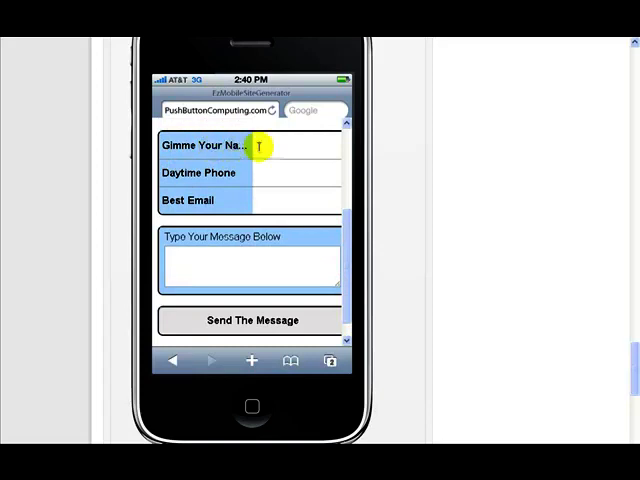
mouse_move(254, 204)
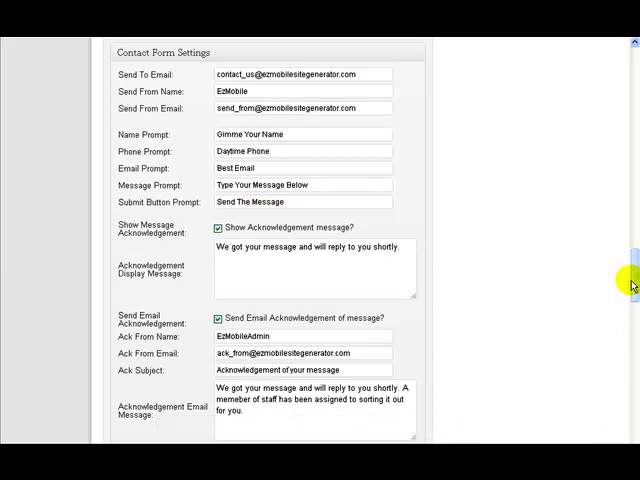
mouse_move(404, 228)
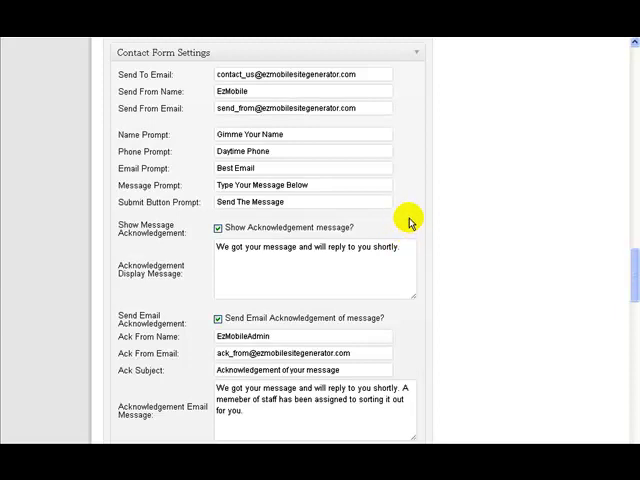
mouse_move(92, 136)
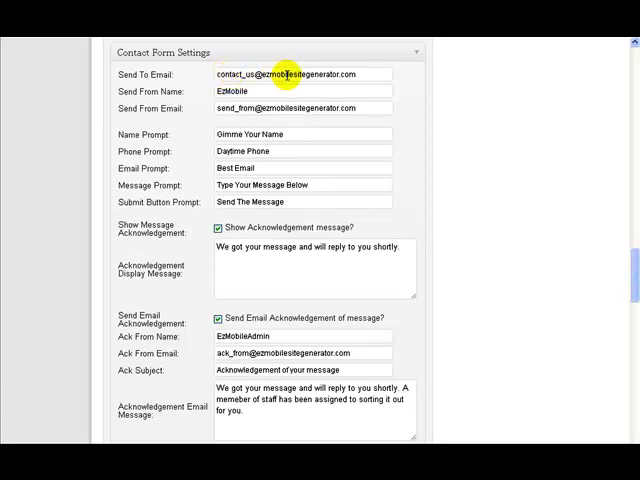
double_click(232, 92)
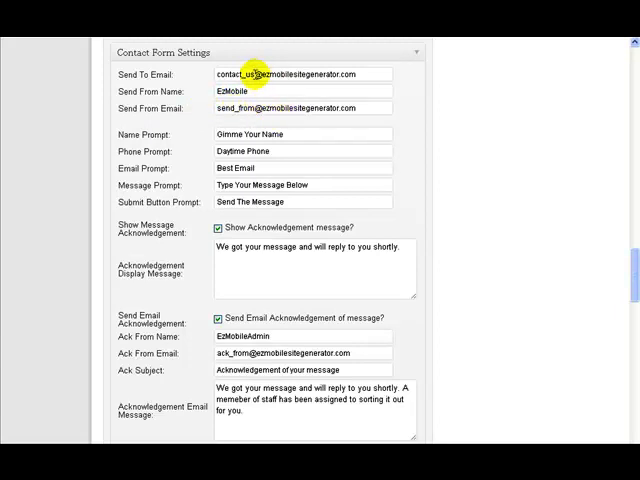
mouse_move(244, 150)
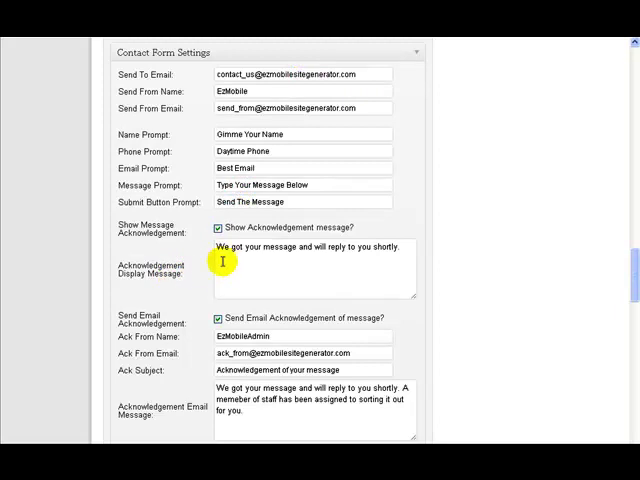
mouse_move(344, 226)
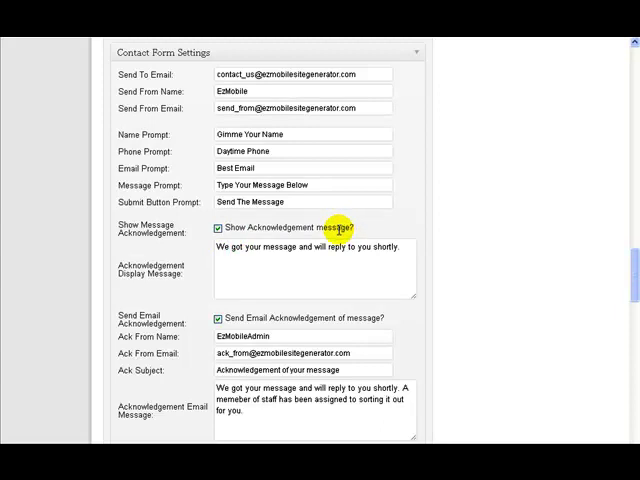
mouse_move(340, 250)
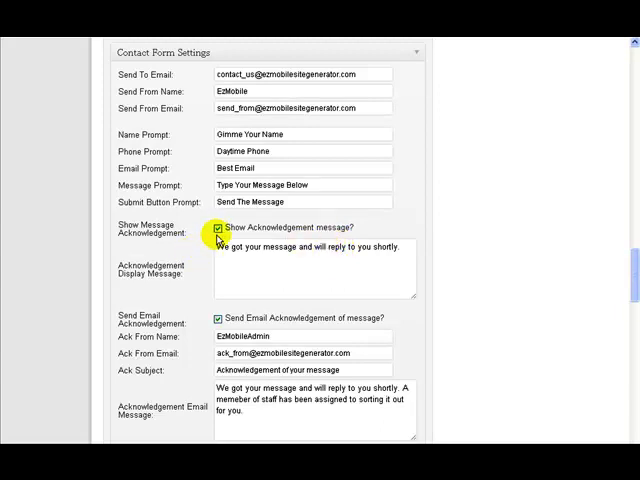
mouse_move(310, 250)
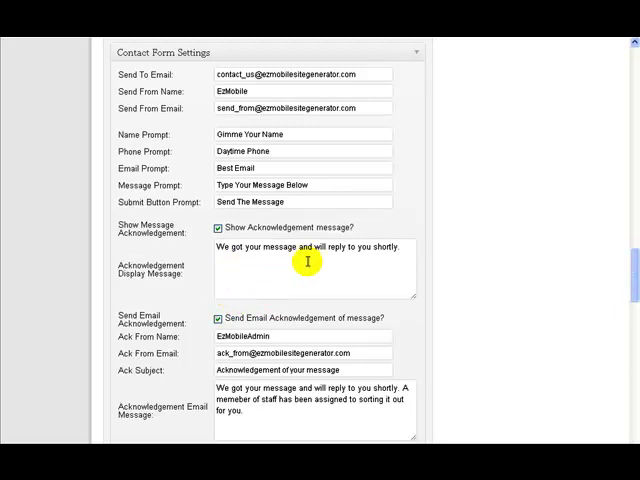
scroll("down", 3)
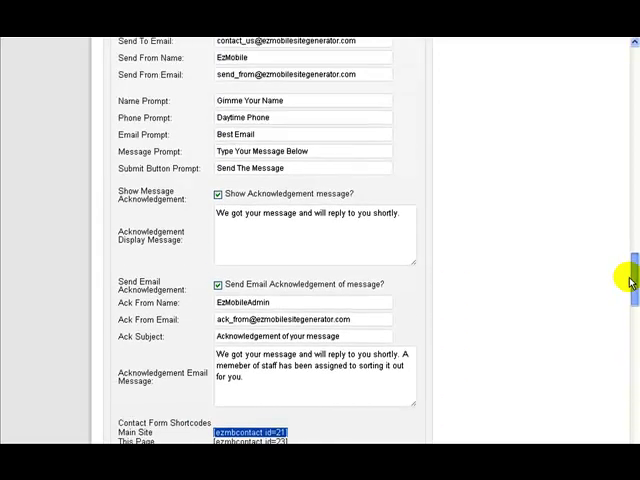
scroll("down", 3)
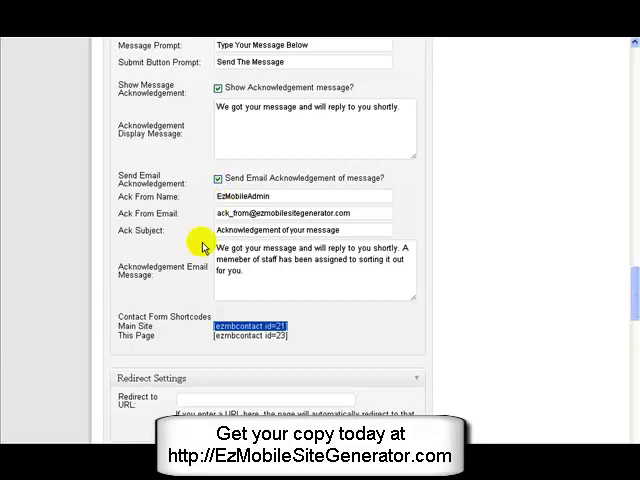
mouse_move(196, 264)
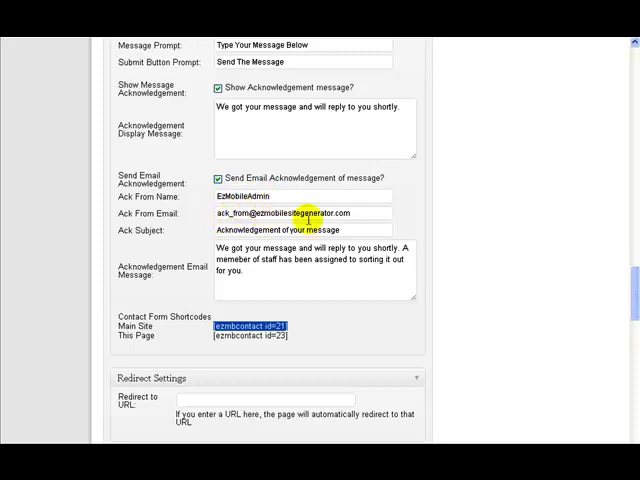
mouse_move(220, 242)
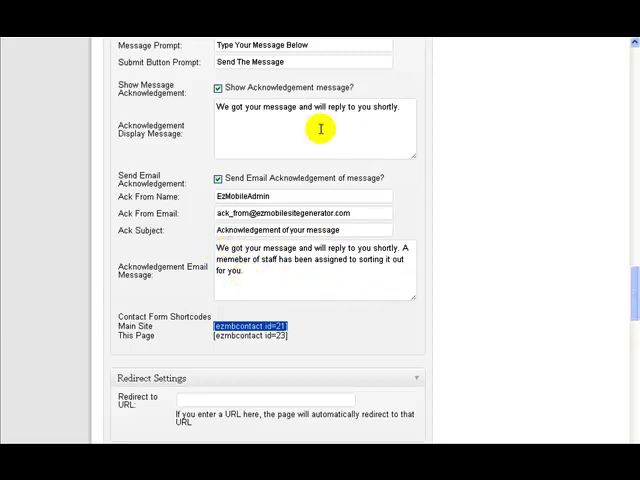
scroll("down", 3)
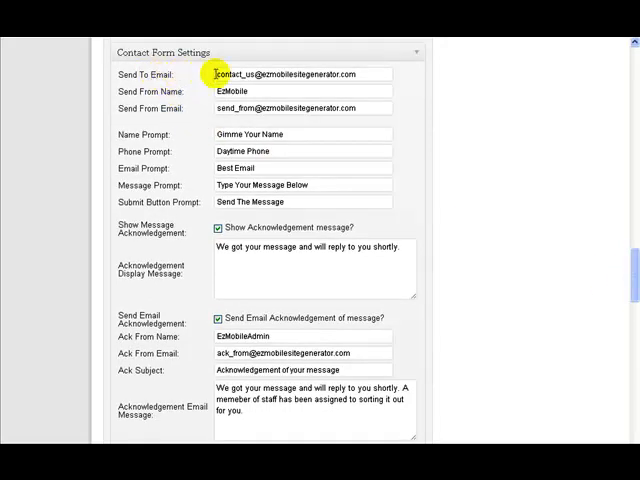
double_click(224, 74)
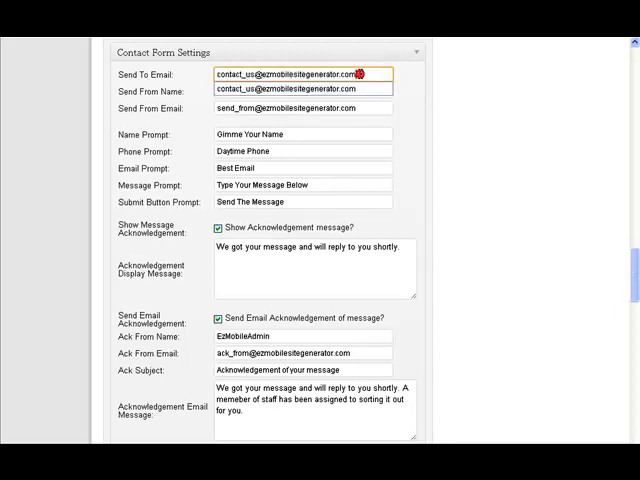
left_click(216, 74)
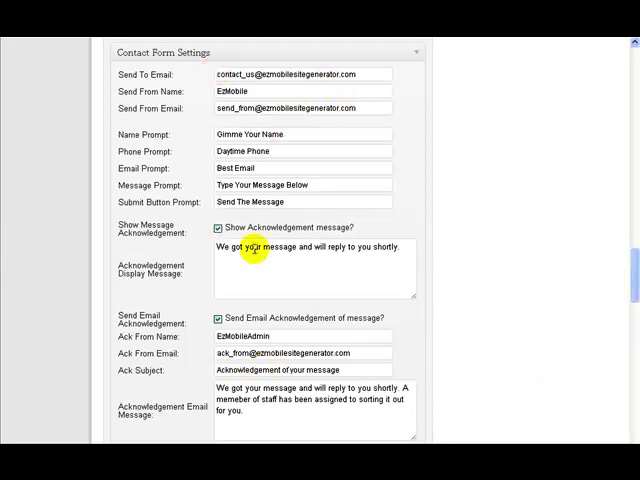
mouse_move(378, 188)
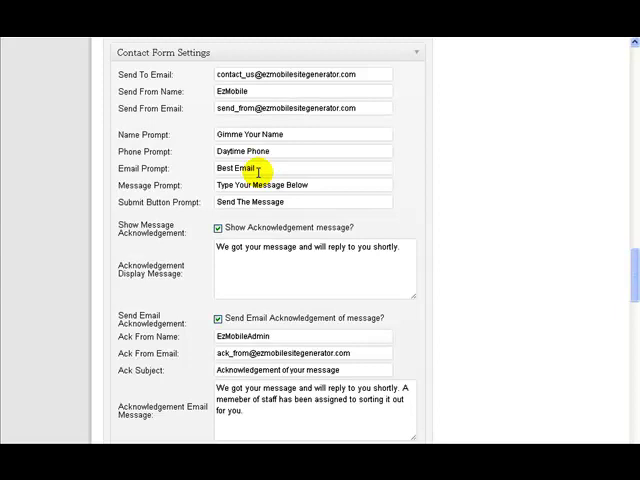
double_click(228, 390)
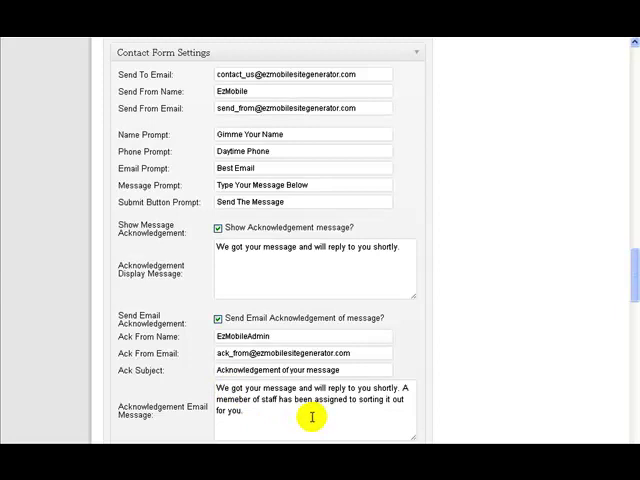
mouse_move(308, 416)
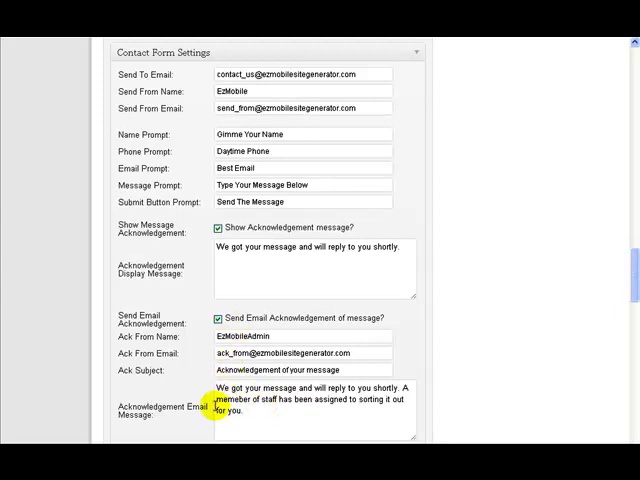
Append a sign-off line 'Client Name AB Contract' to the acknowledgement email message
left_click(264, 410)
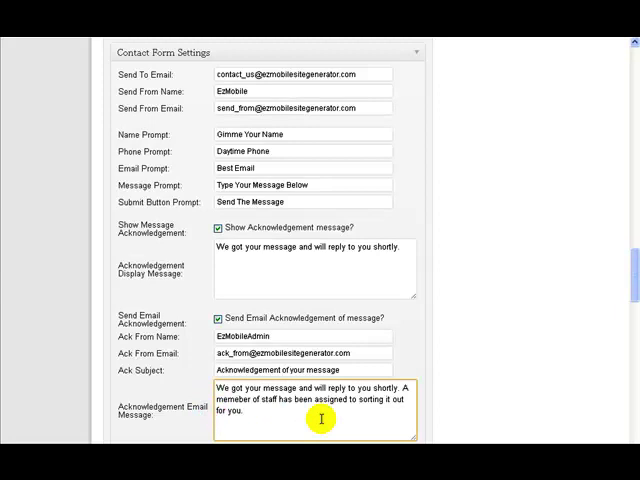
type("C")
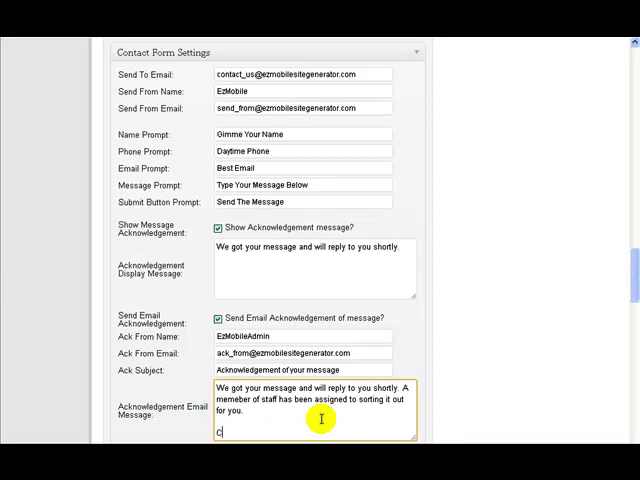
type("linet")
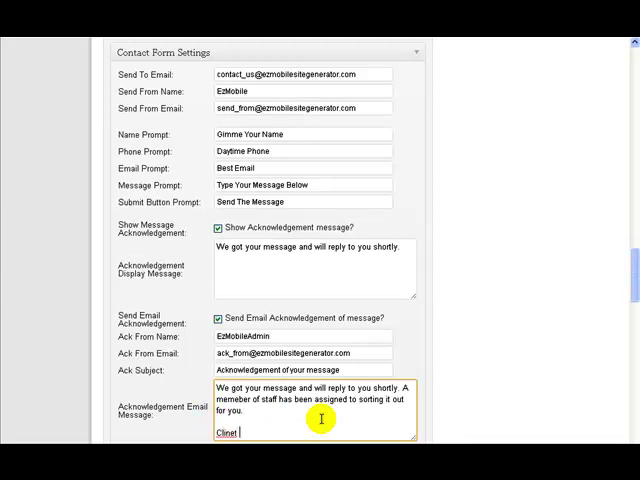
type("Name")
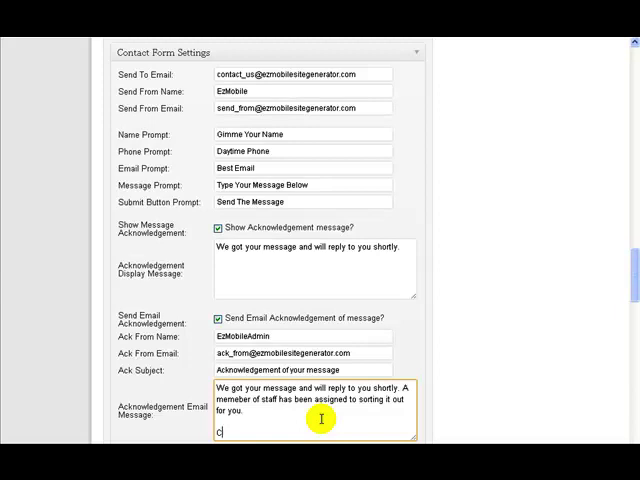
type("ABC Electrica")
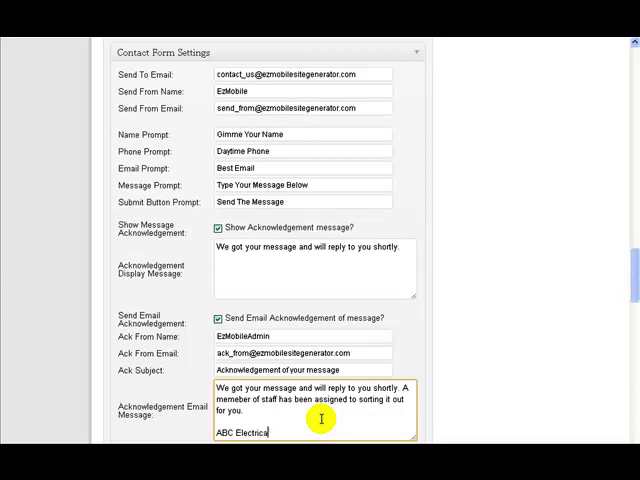
type("Contract")
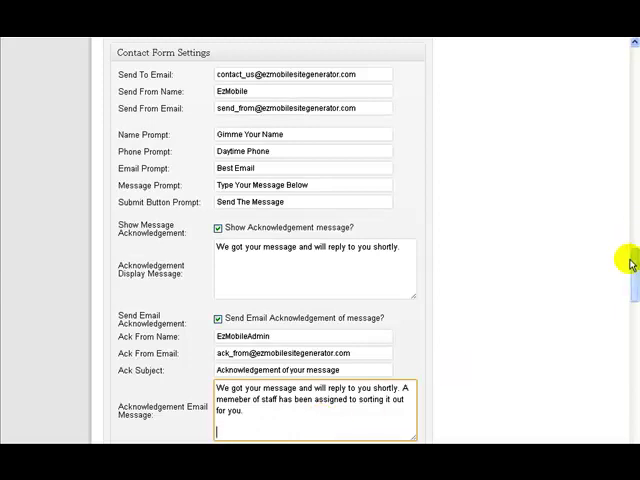
scroll("down", 3)
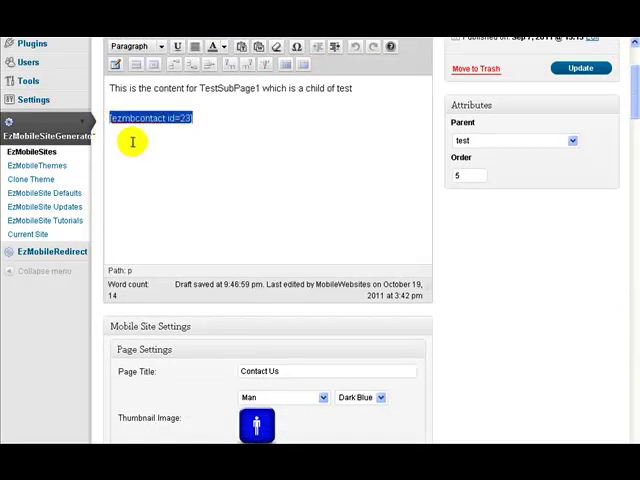
mouse_move(156, 172)
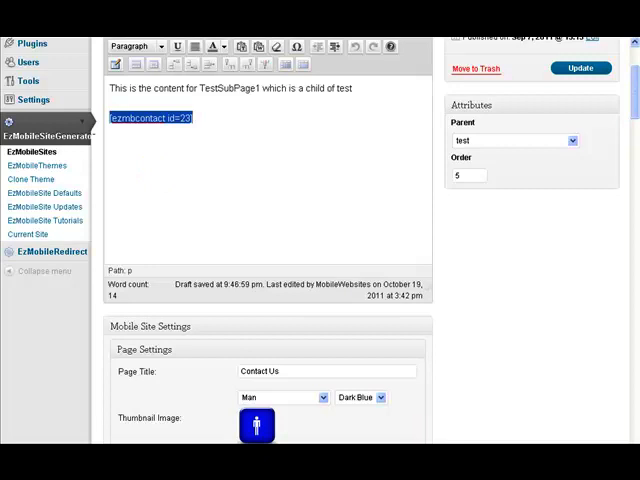
scroll("down", 3)
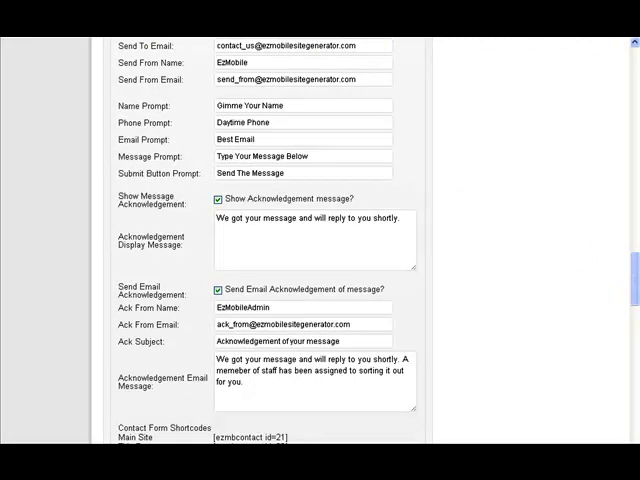
mouse_move(348, 414)
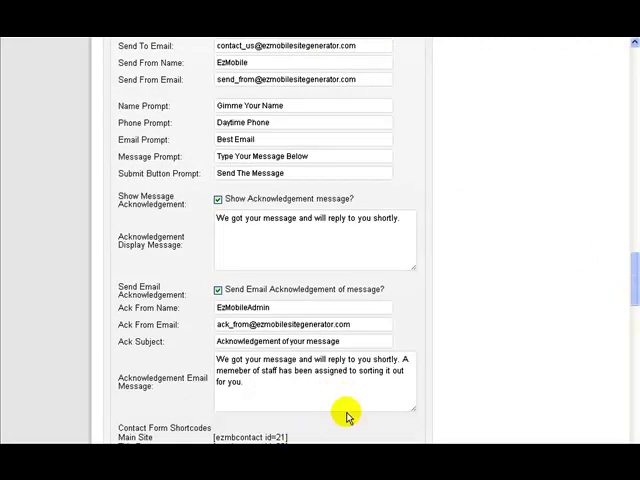
mouse_move(592, 278)
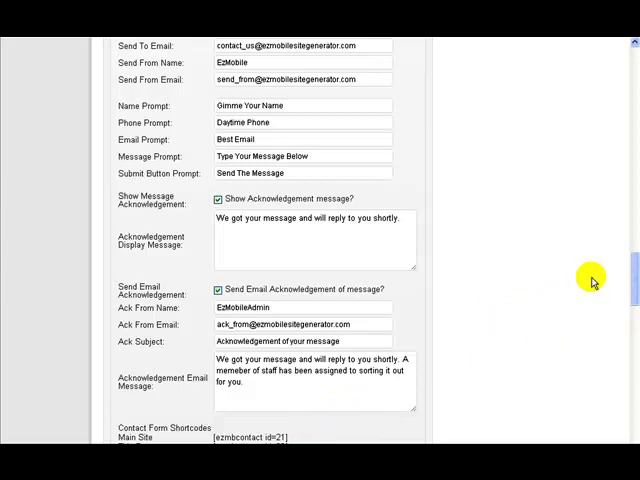